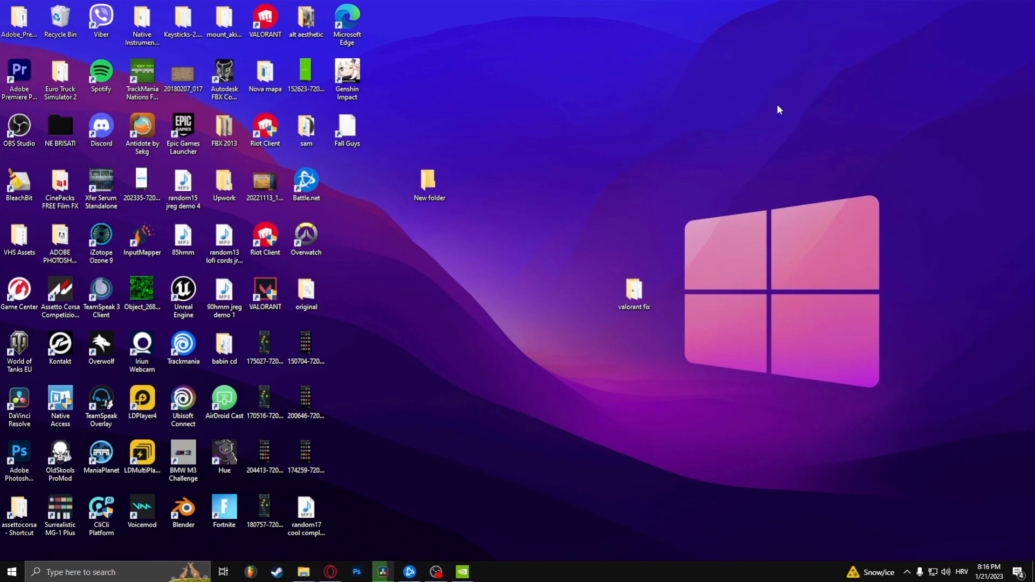
mouse_move(529, 464)
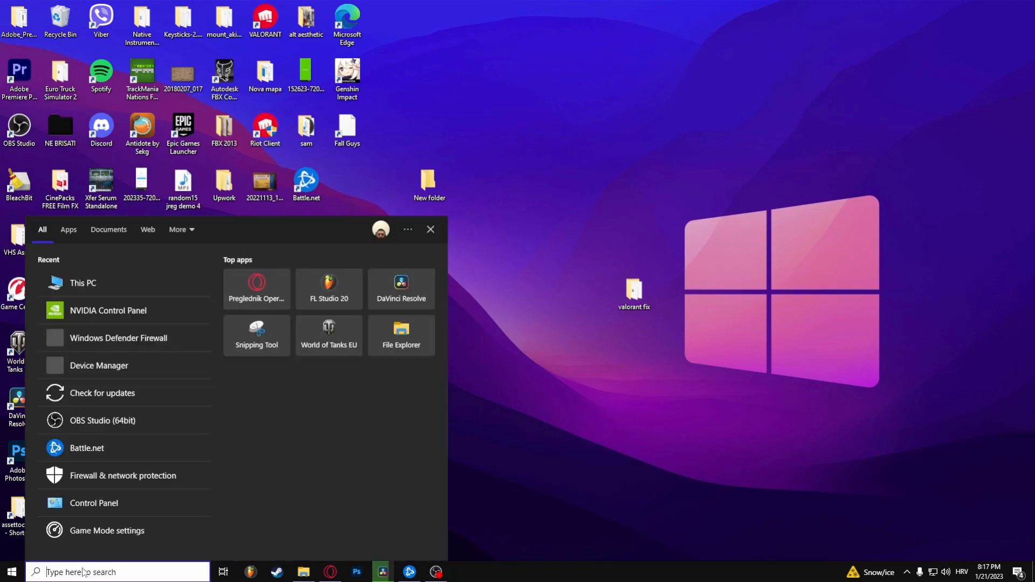
Step: Search Windows for 'nvidia' and launch NVIDIA Control Panel
text(nvidia)
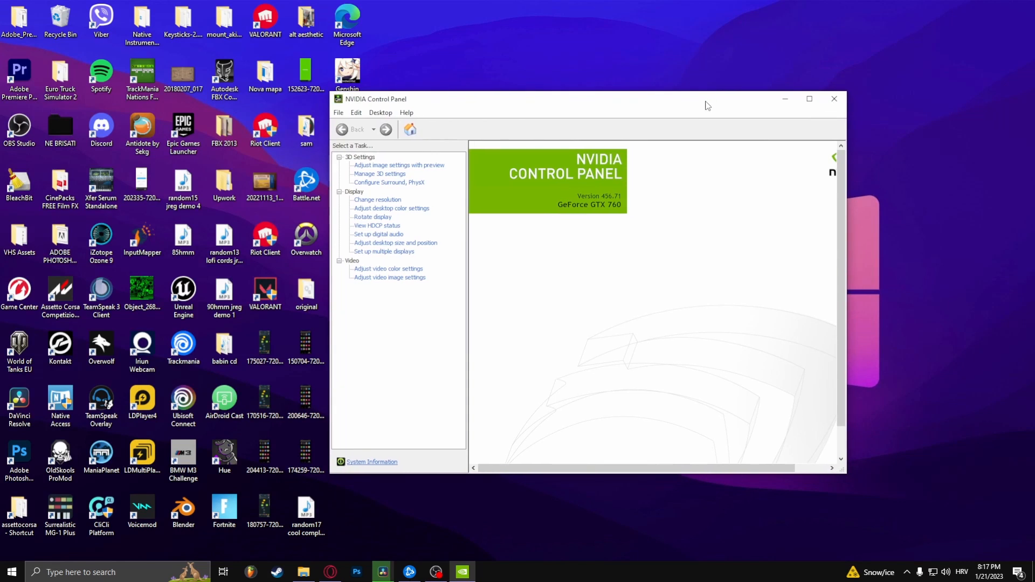
mouse_move(369, 182)
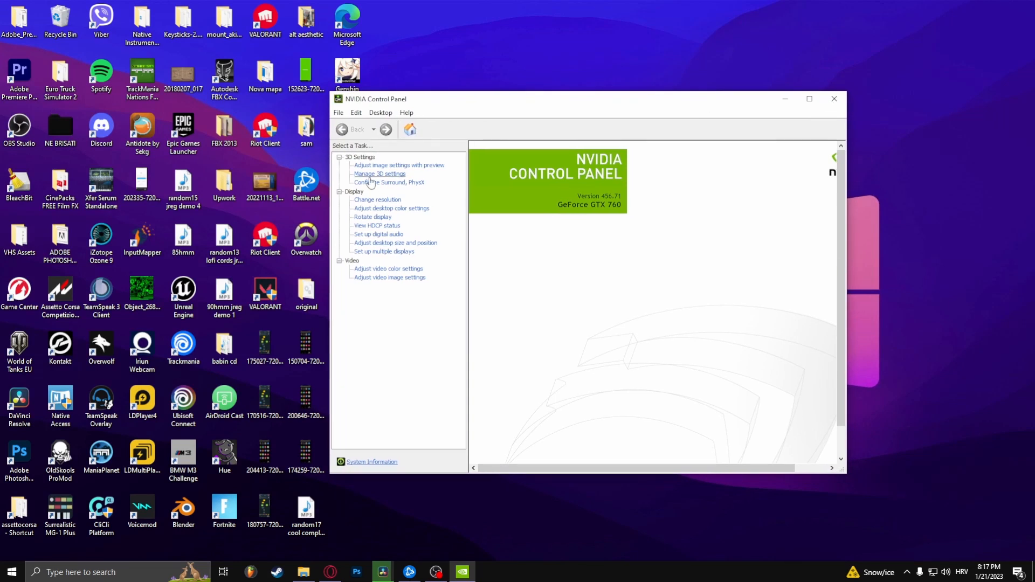
Step: Go to Manage 3D Settings > Program Settings and choose Overwatch (overwatch launcher.exe) to customize
click(379, 174)
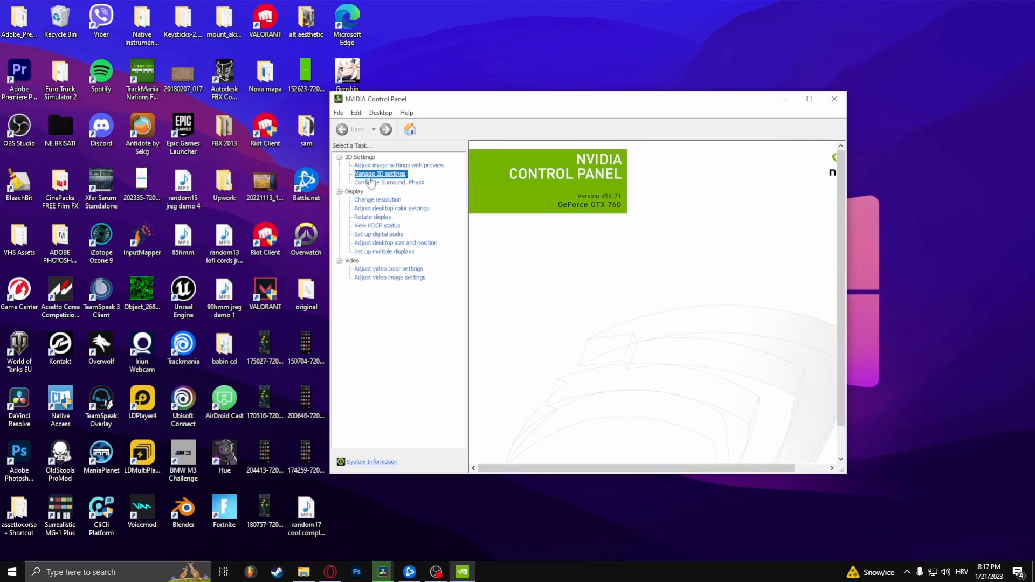
click(380, 174)
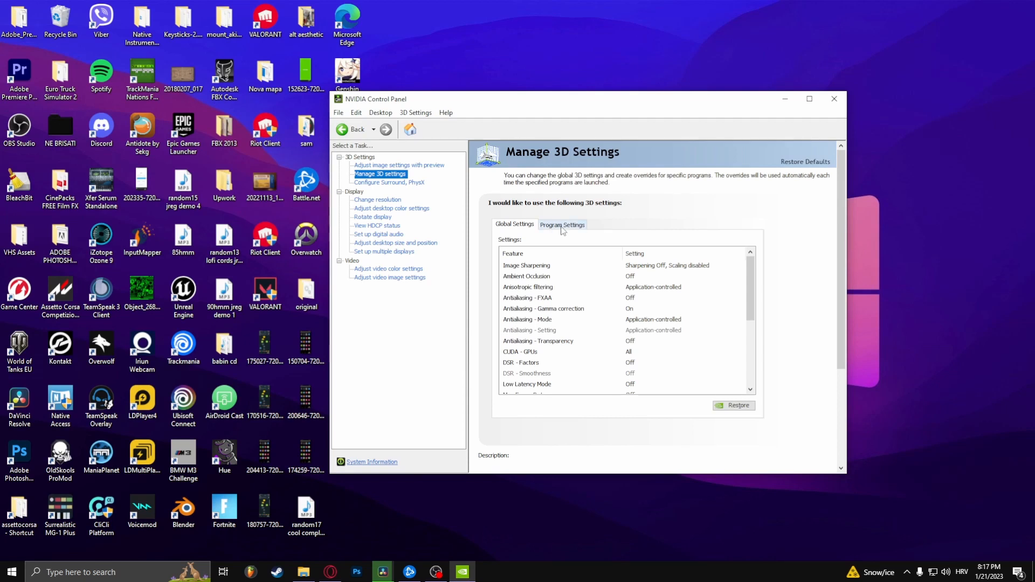
click(561, 225)
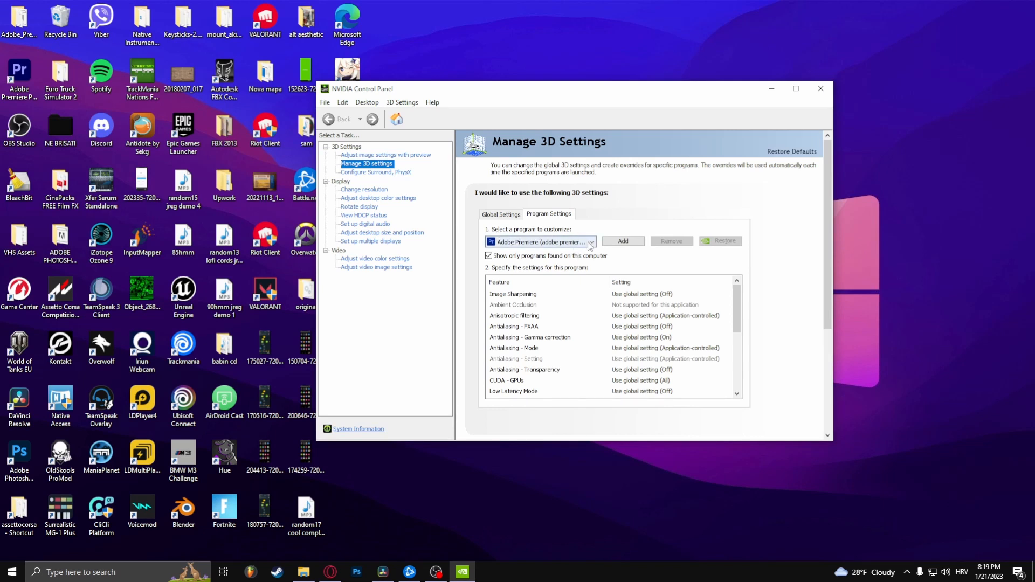
click(591, 241)
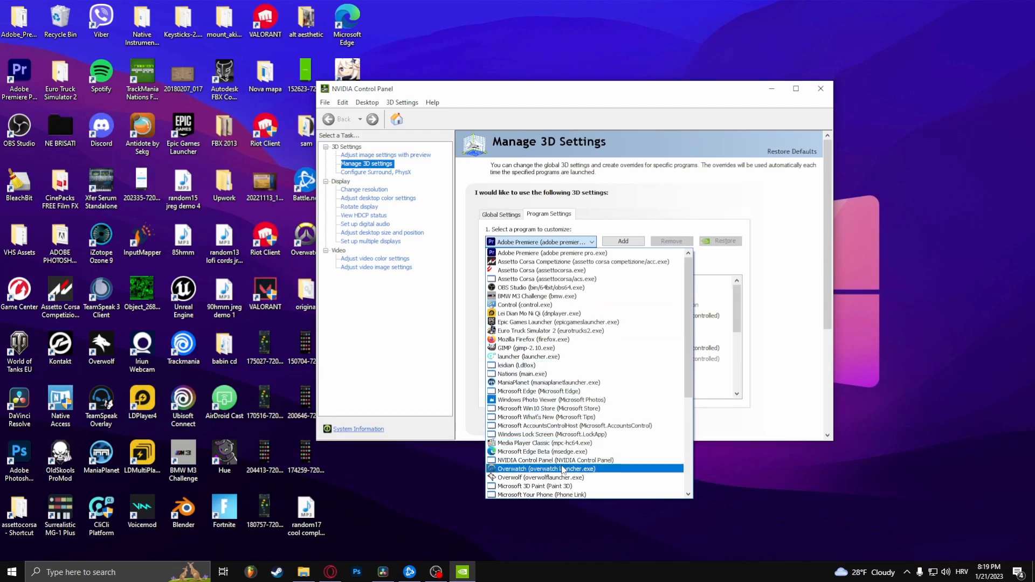
mouse_move(540, 478)
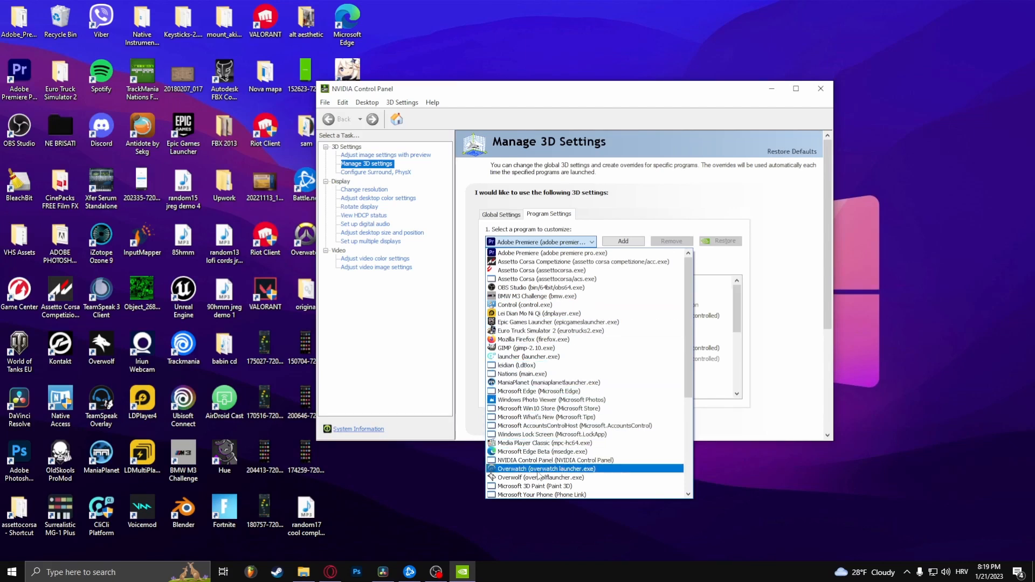
click(539, 469)
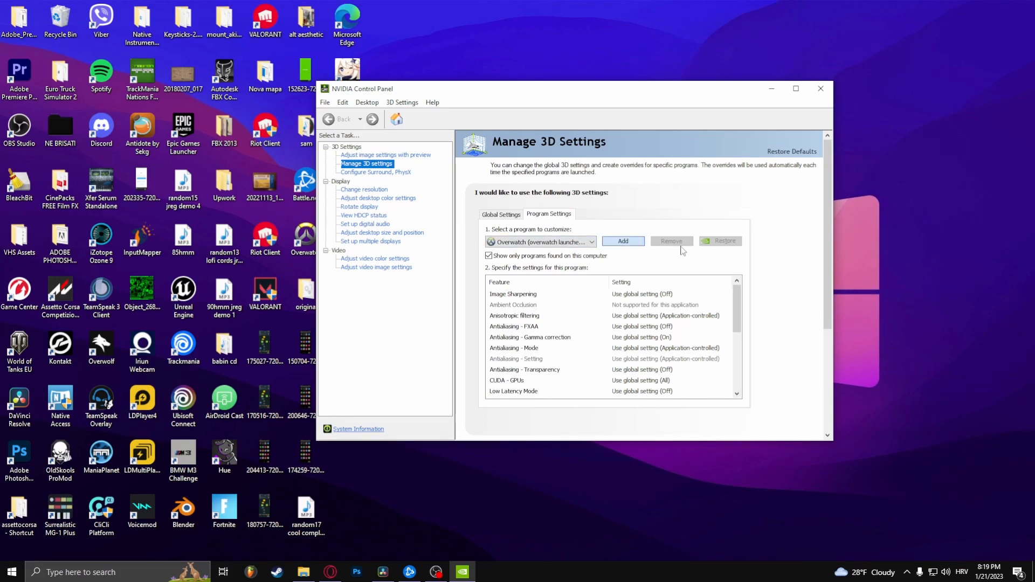
Step: Begin adding a program and browse the disk, landing at Local Disk (C:)
click(623, 241)
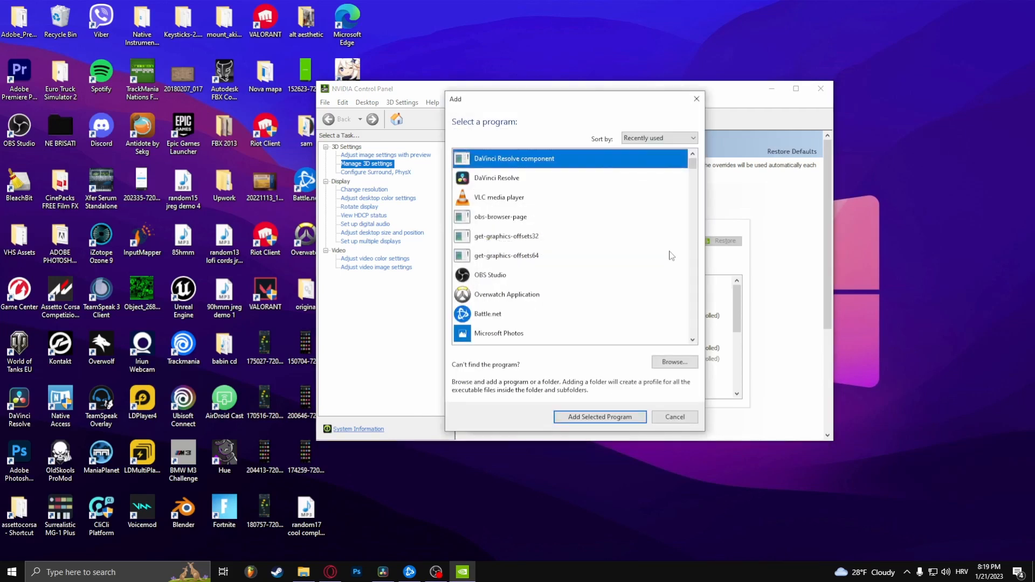
scroll(down, 3)
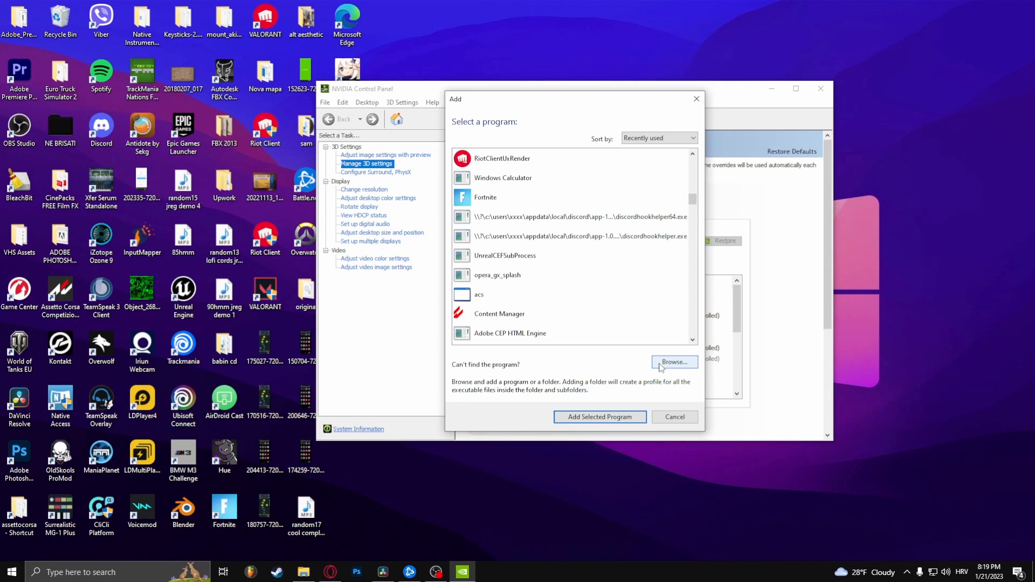
click(674, 362)
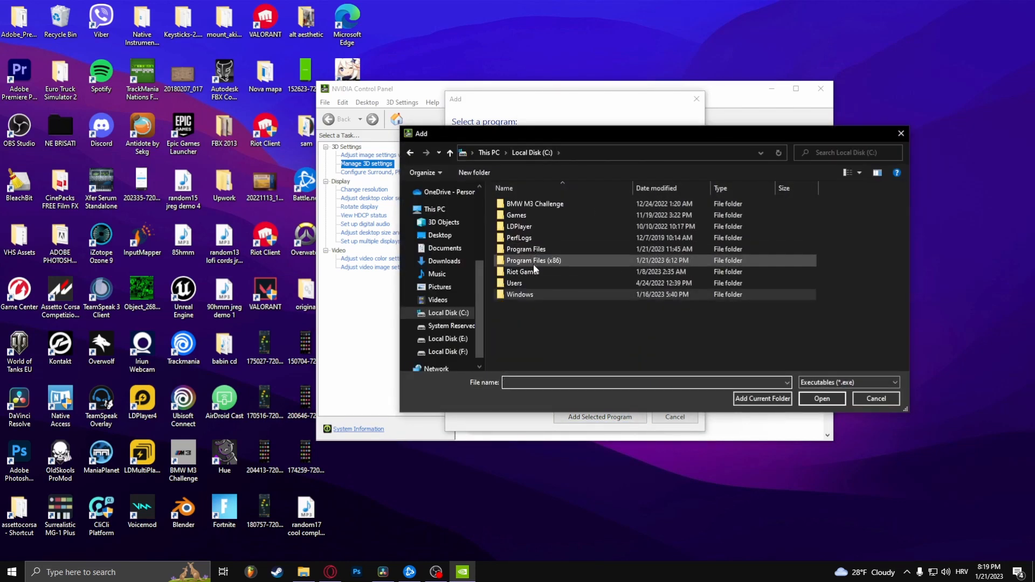
Step: Add Overwatch Launcher from Program Files (x86) > Overwatch as a program to customize
double_click(534, 260)
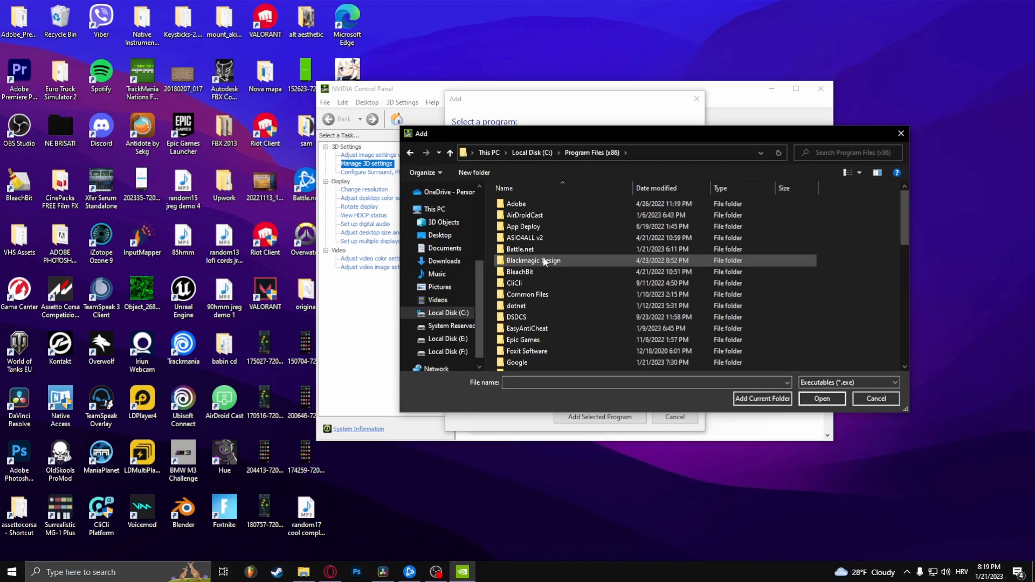
scroll(down, 3)
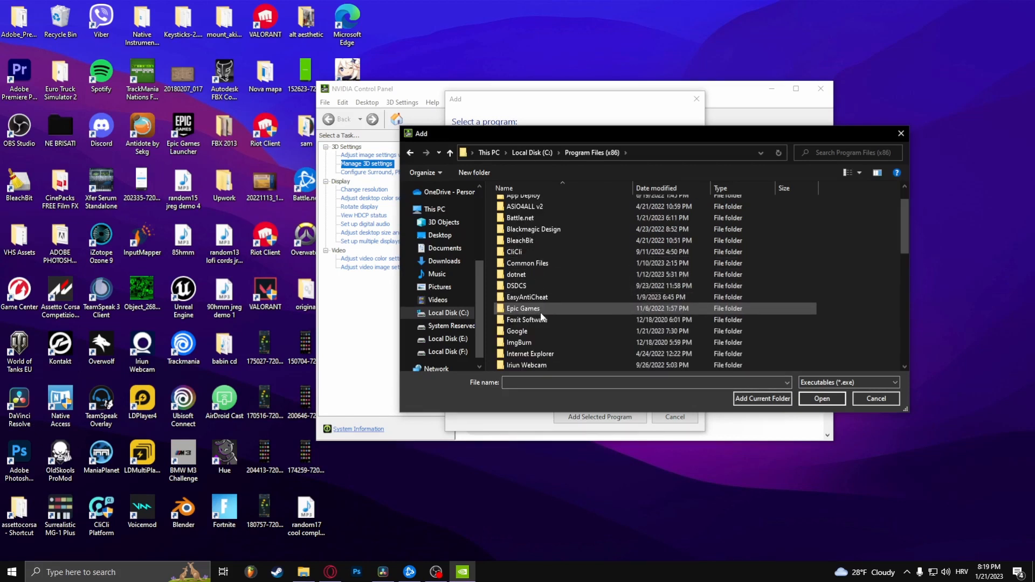
scroll(down, 3)
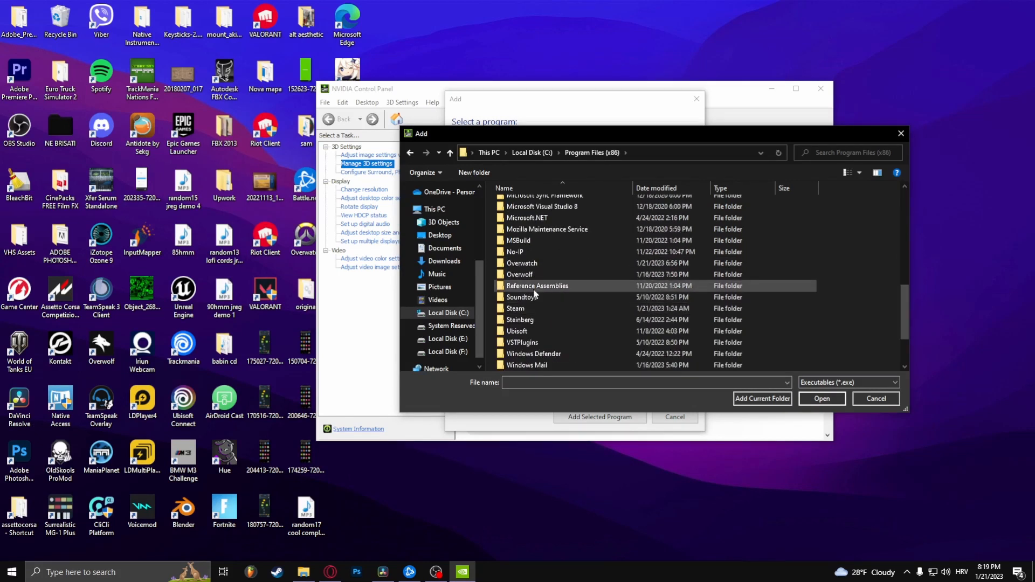
double_click(519, 275)
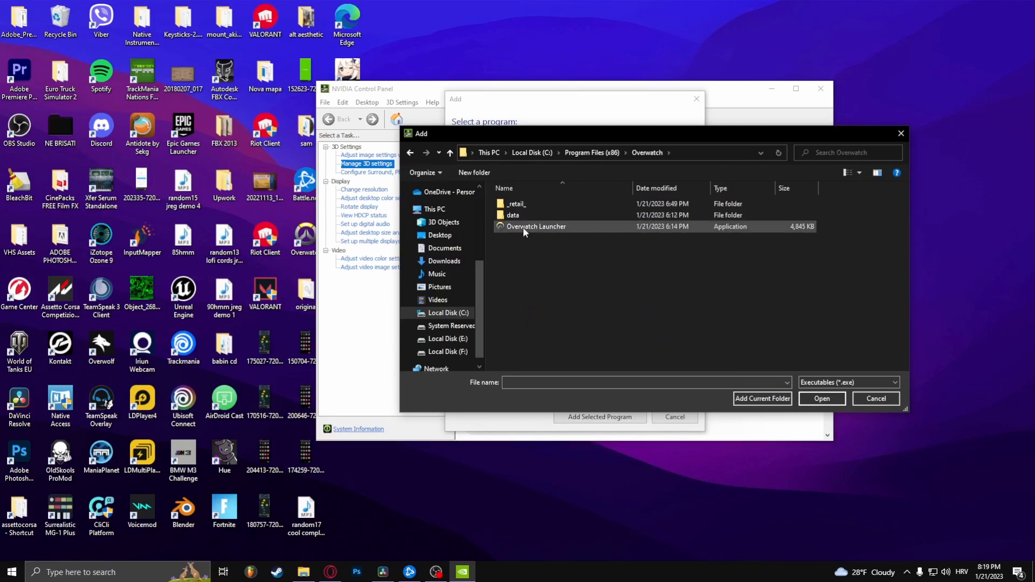
mouse_move(526, 231)
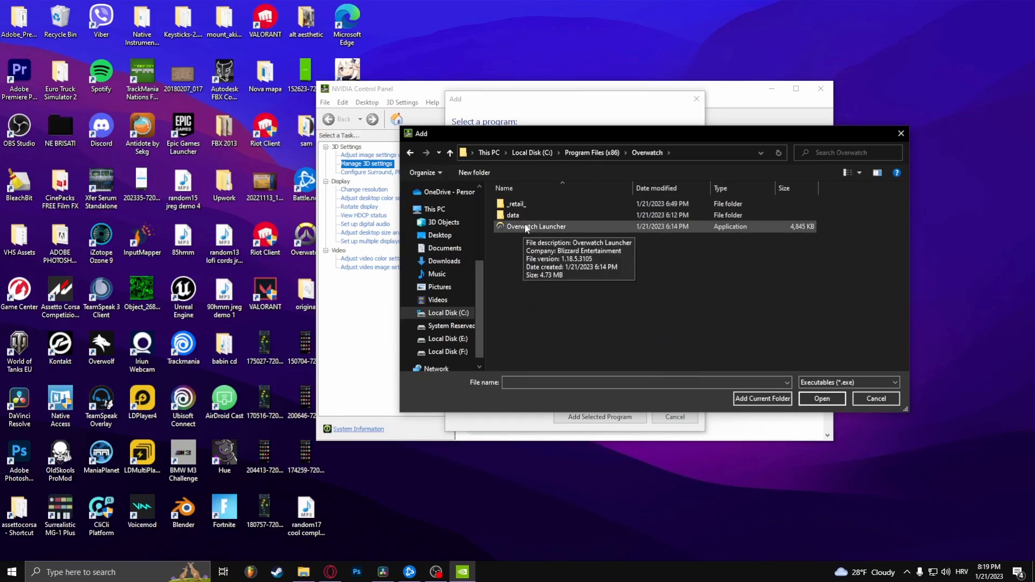
click(821, 399)
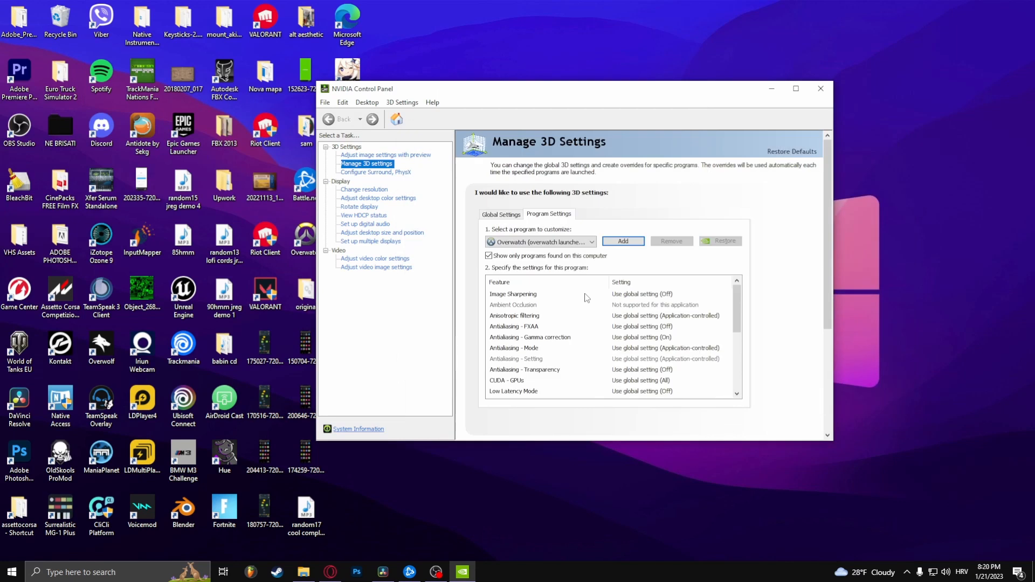
Step: Choose the global setting for Overwatch Launcher's Vertical sync, then close NVIDIA Control Panel
scroll(down, 3)
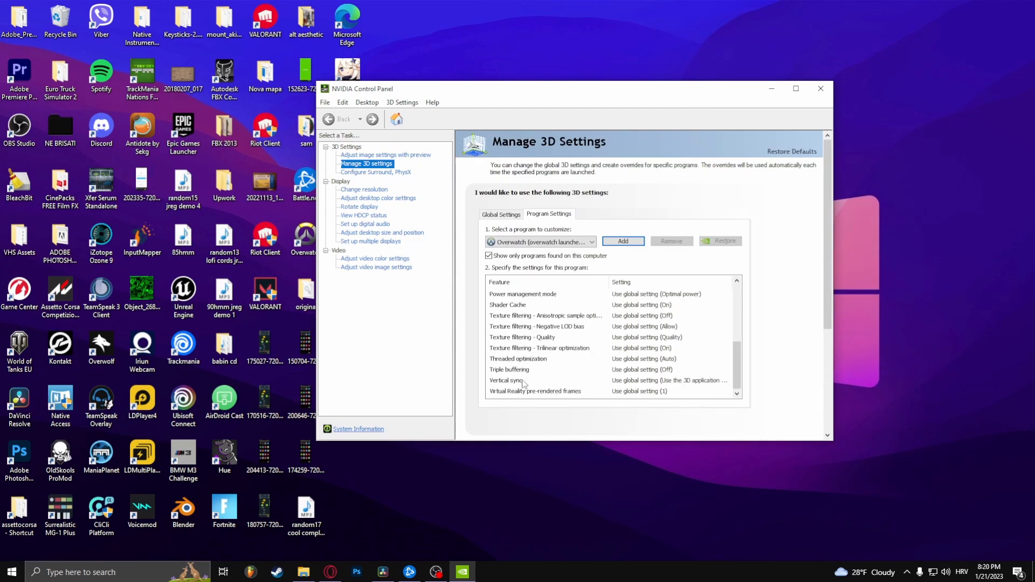
click(728, 380)
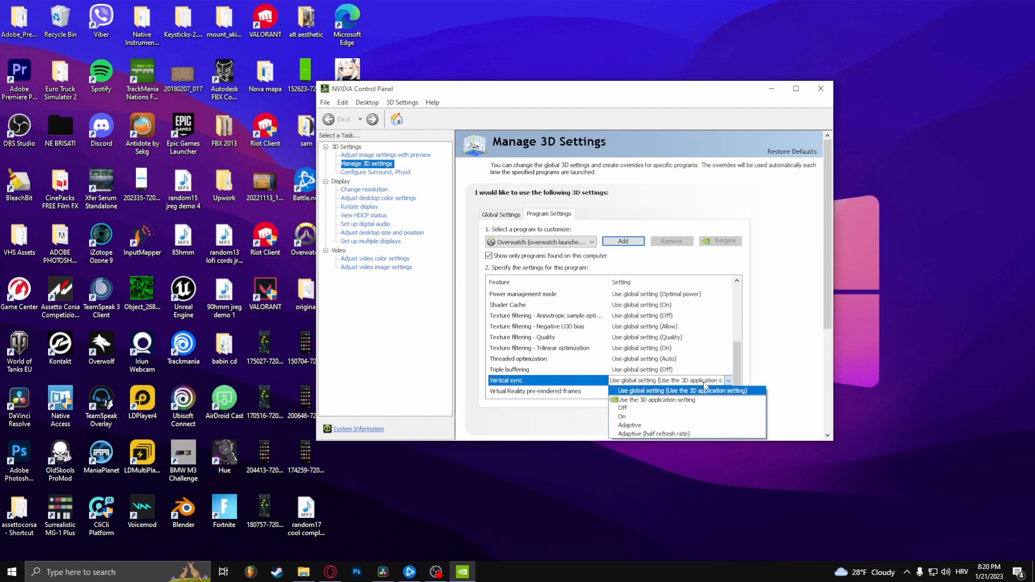
click(684, 390)
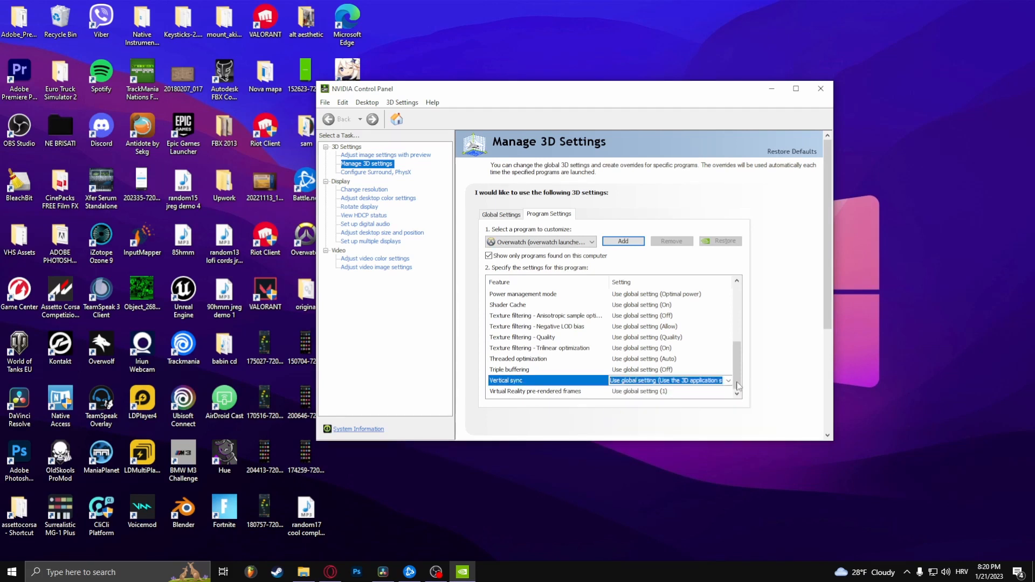
click(729, 381)
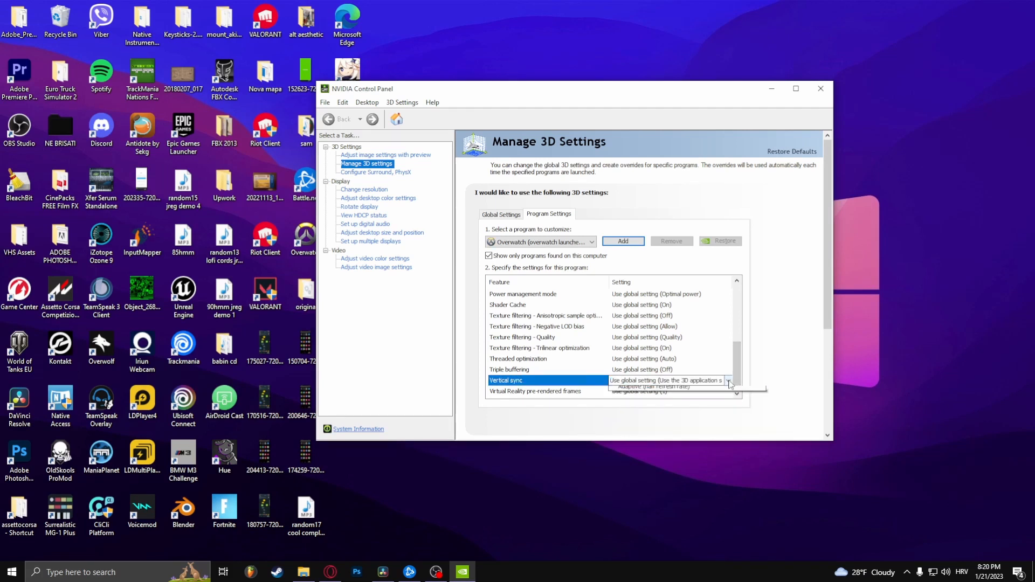
click(729, 380)
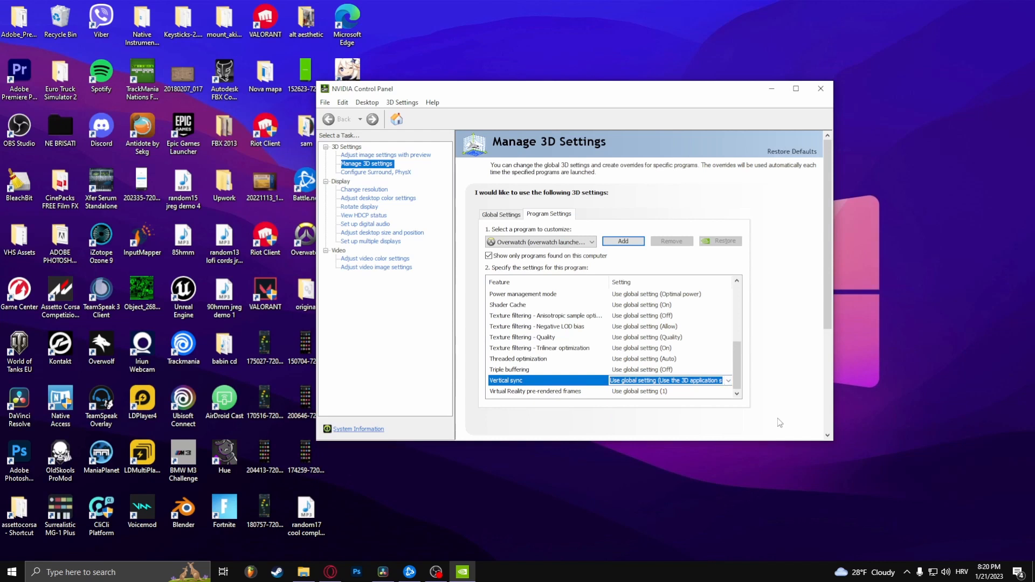
click(821, 89)
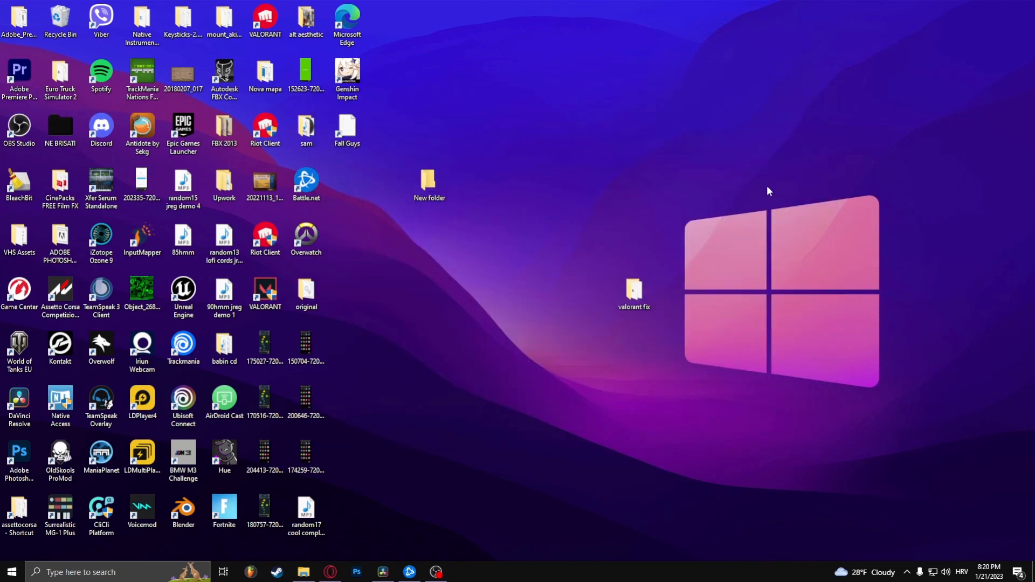
mouse_move(386, 336)
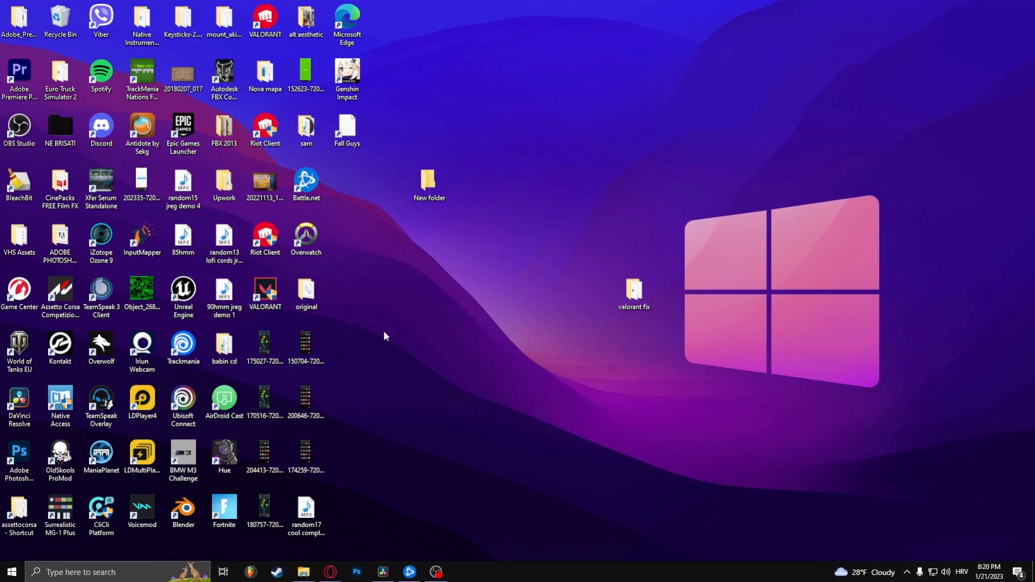
Step: Launch Device Manager from the Recent list in Windows Search
click(97, 571)
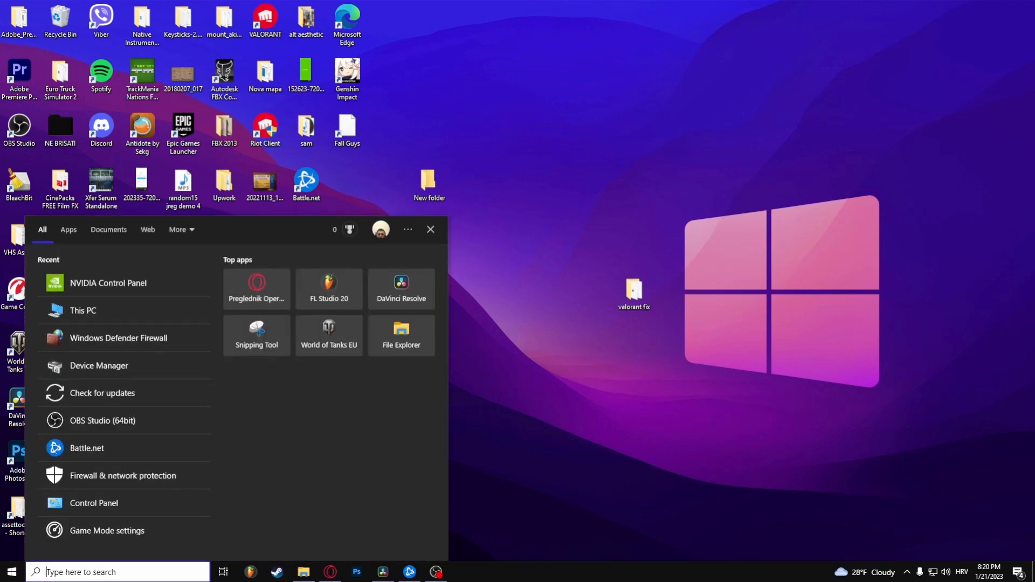
click(99, 366)
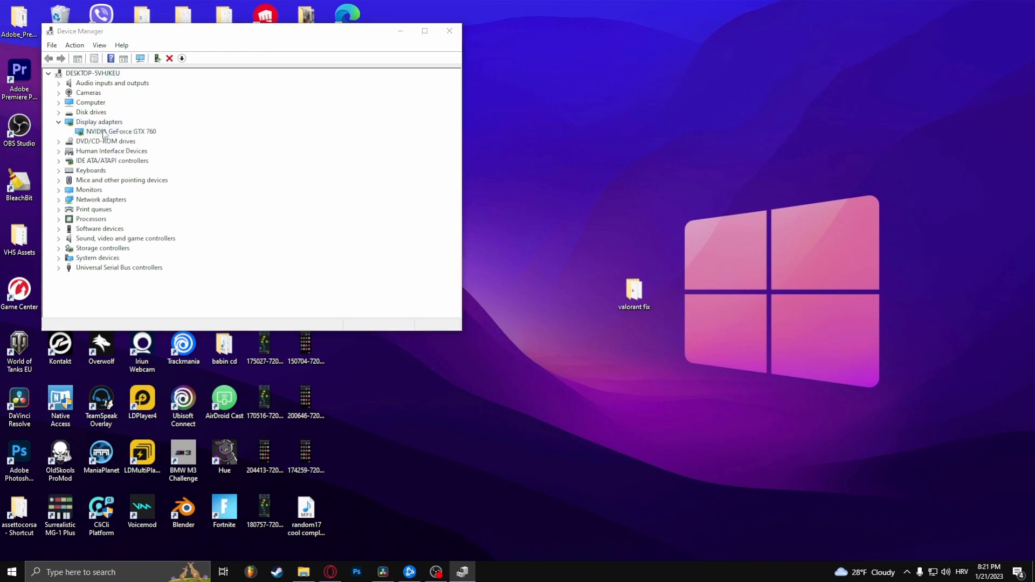
Step: View the NVIDIA GeForce GTX 760's Driver details, showing the 9/30/2020 driver
double_click(120, 131)
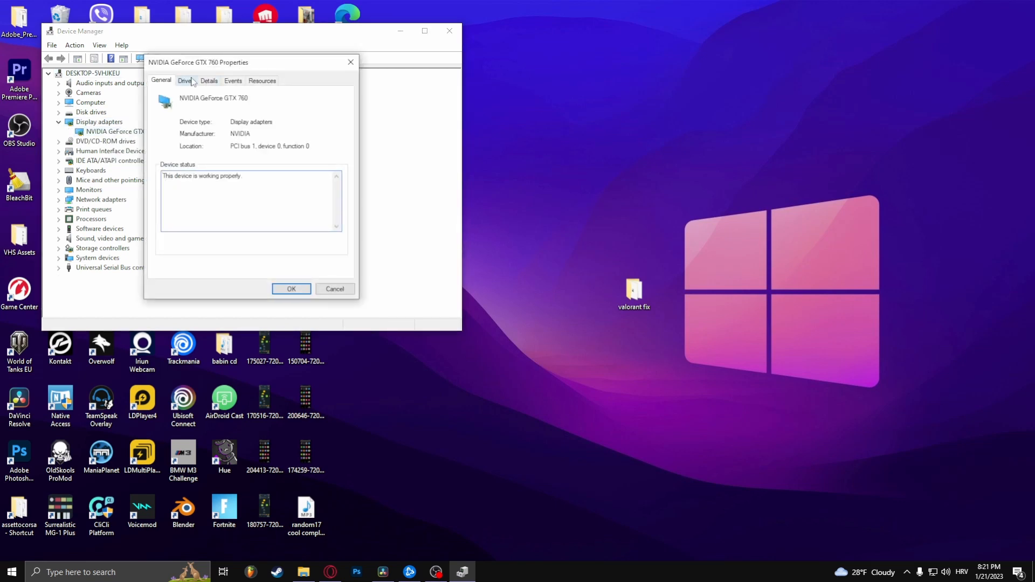
click(185, 80)
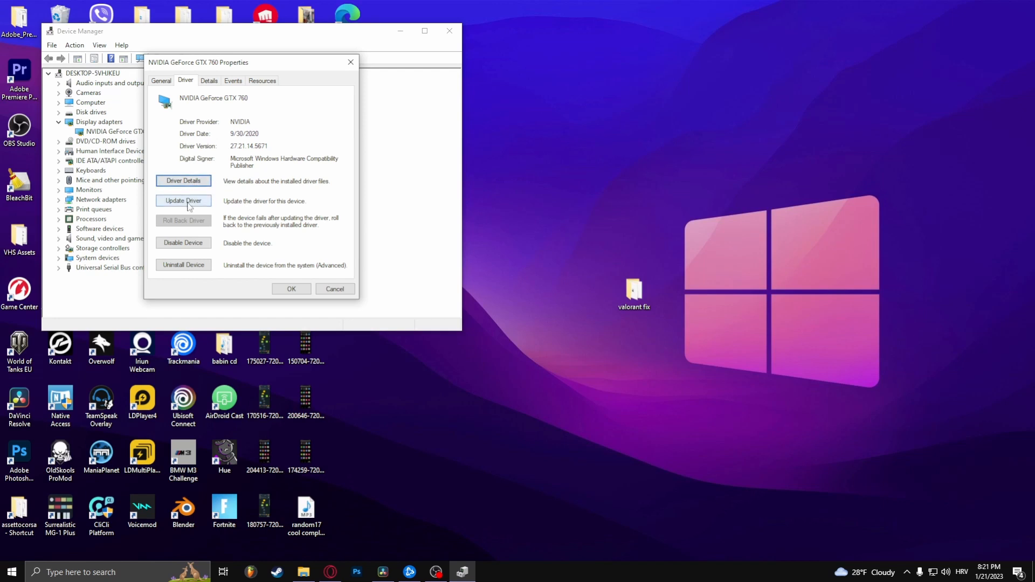